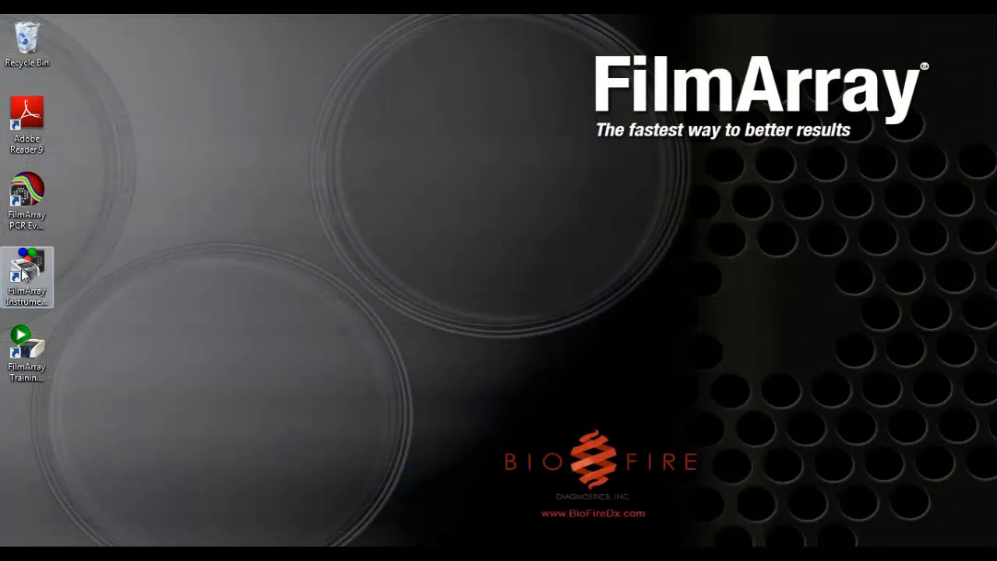
Step: Launch FilmArray Instrument Control from its desktop shortcut
double_click(25, 273)
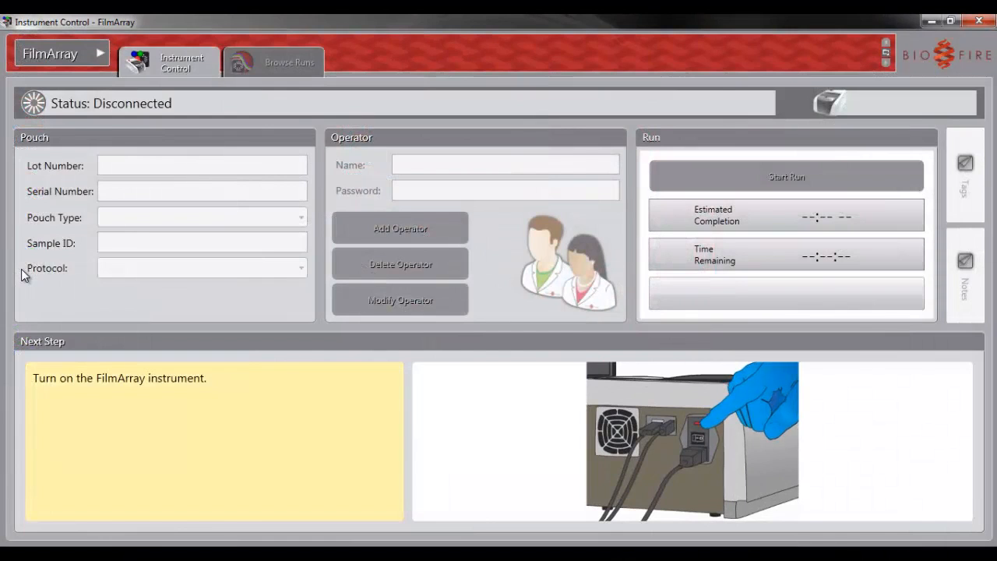
Step: Bring up Pouch Manager via the FilmArray menu's Tools, Pouch Management
left_click(50, 53)
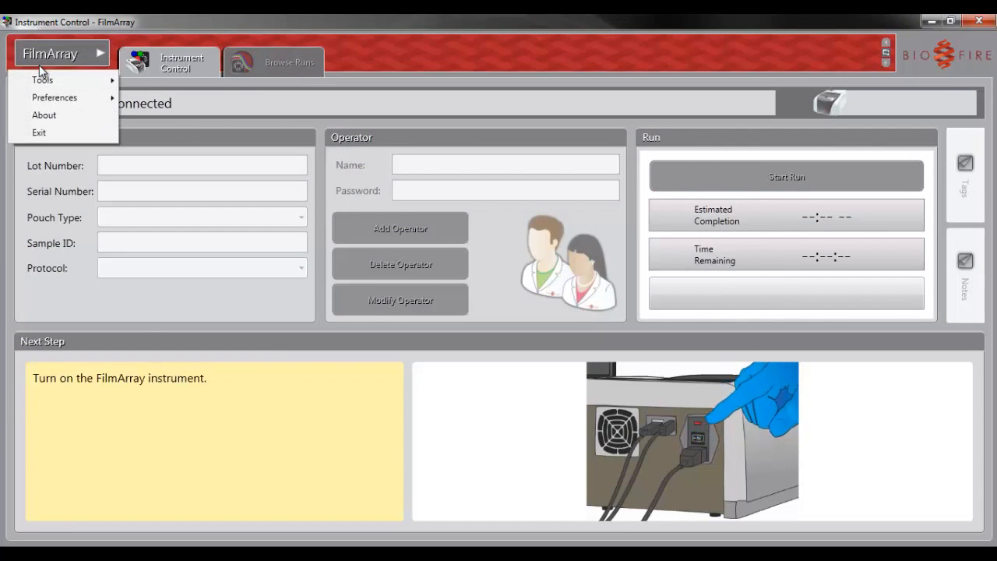
left_click(44, 80)
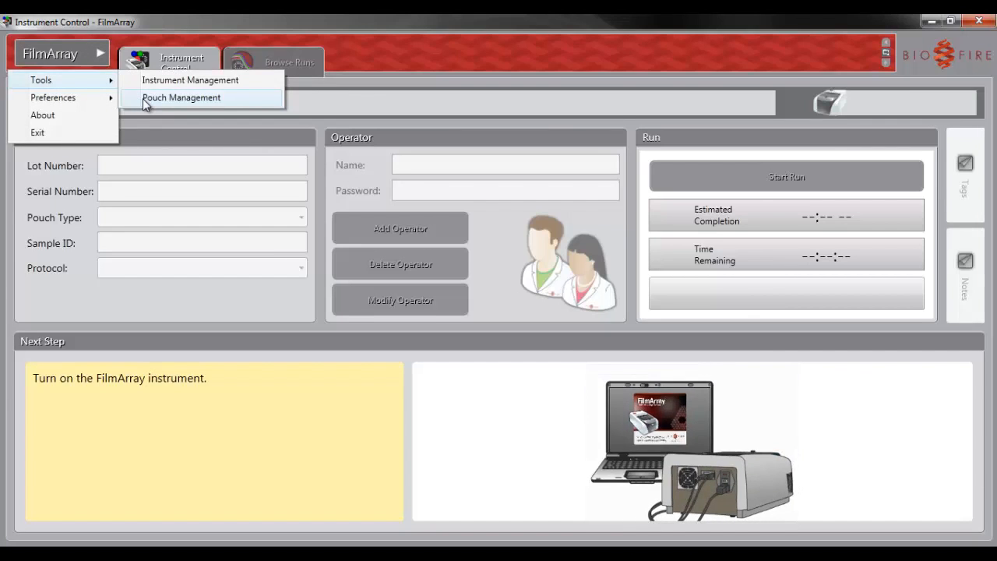
left_click(181, 97)
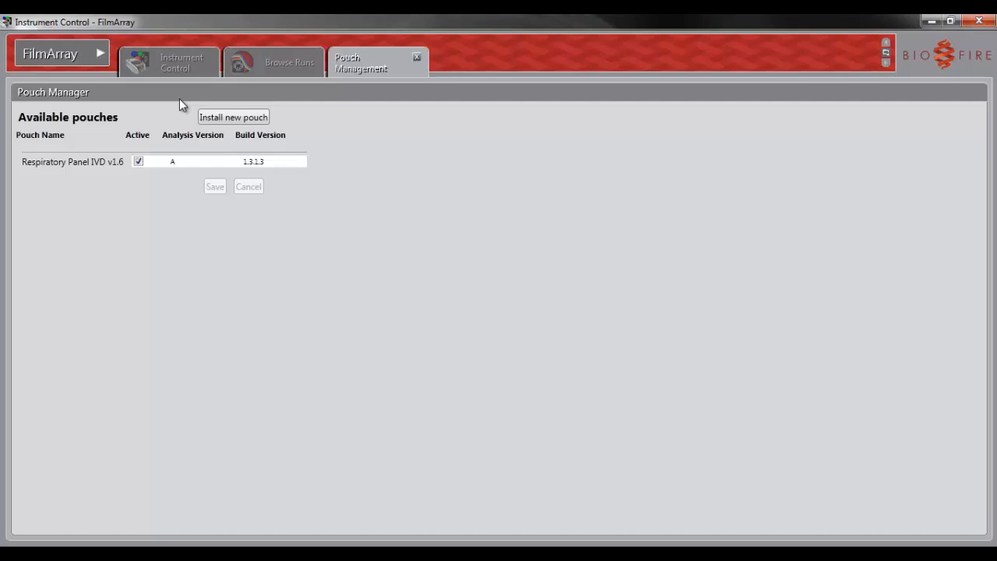
mouse_move(173, 108)
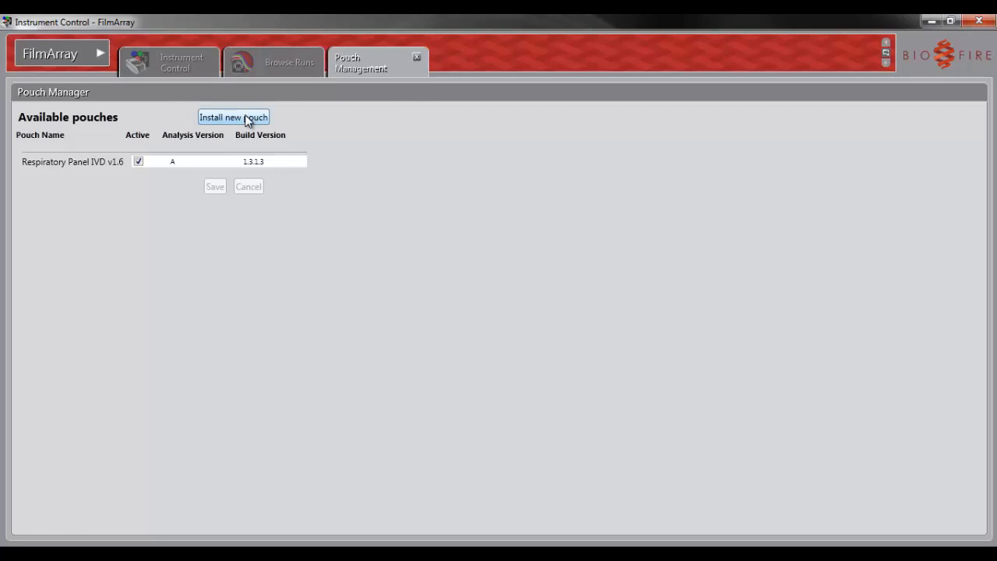
Step: Install the RespiratoryPanel-1.7.dll pouch file from the Lexar (E:) drive
left_click(234, 117)
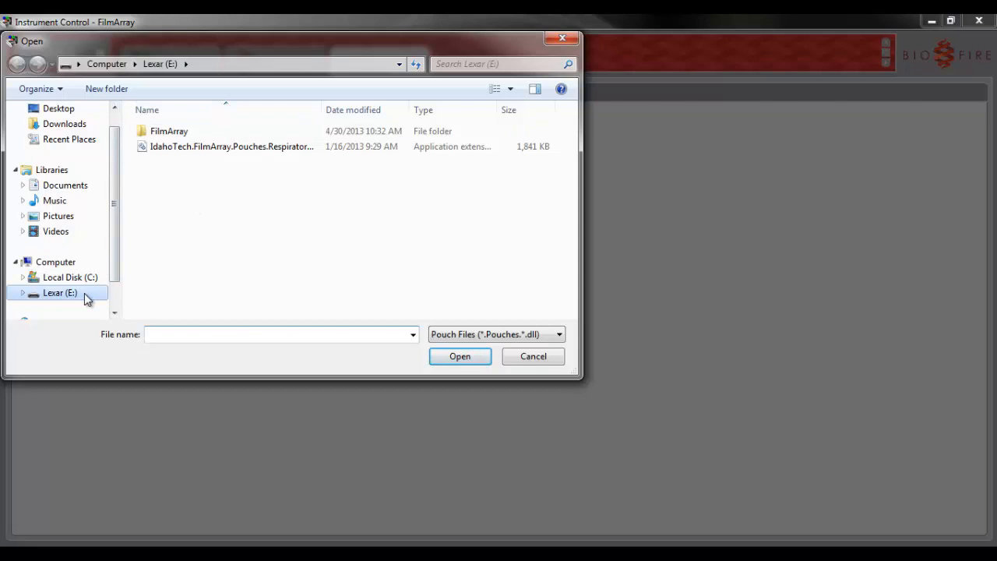
mouse_move(191, 146)
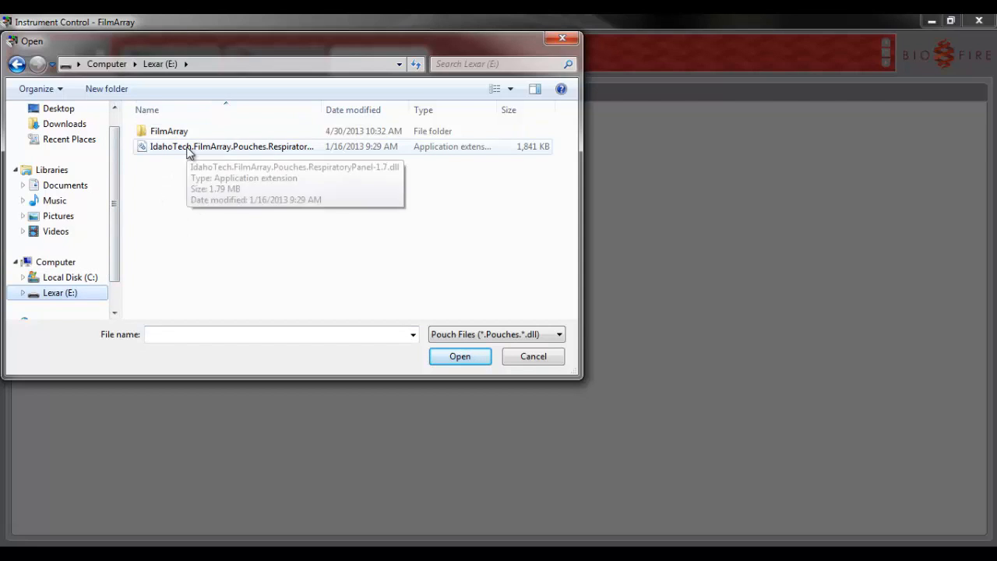
left_click(231, 146)
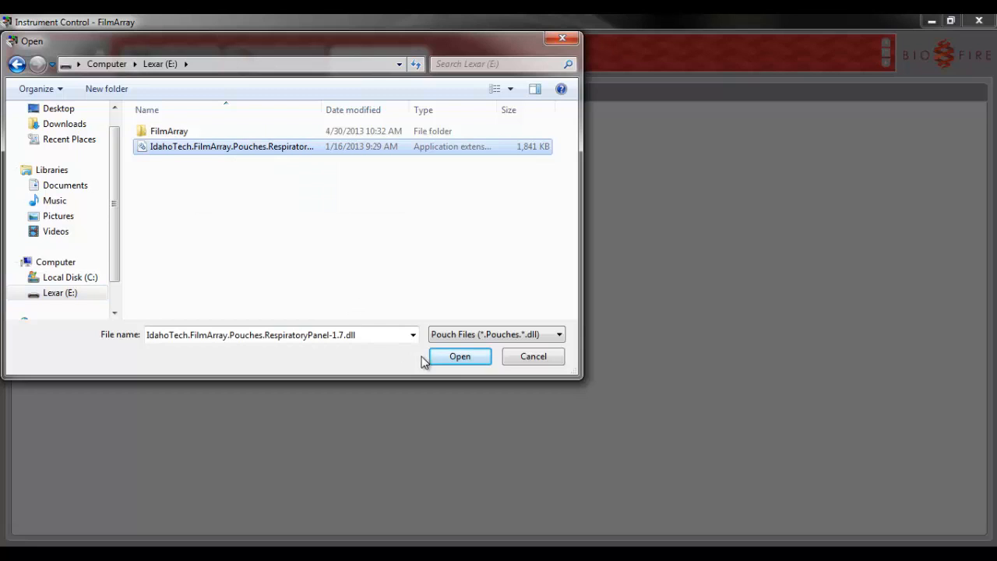
left_click(459, 355)
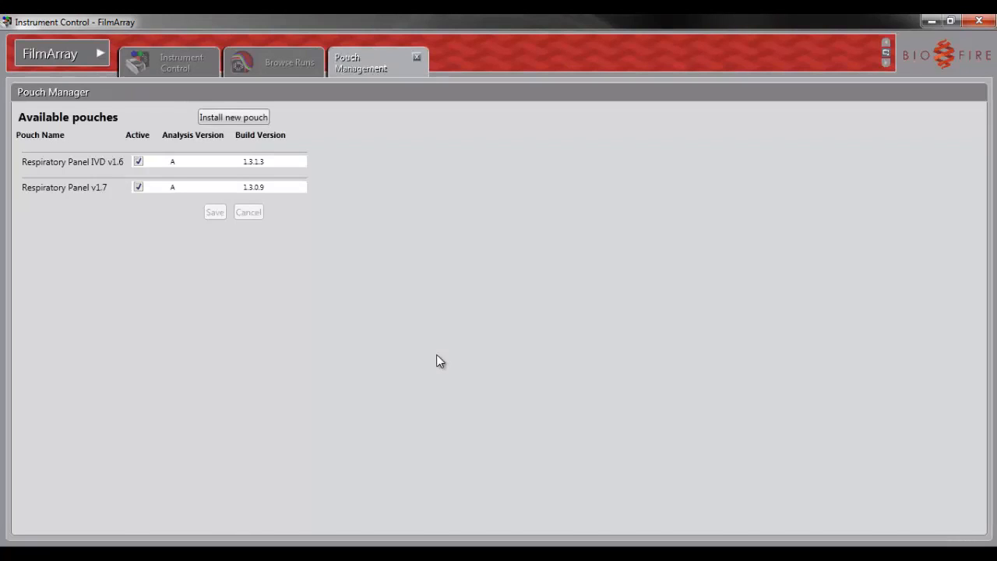
mouse_move(240, 247)
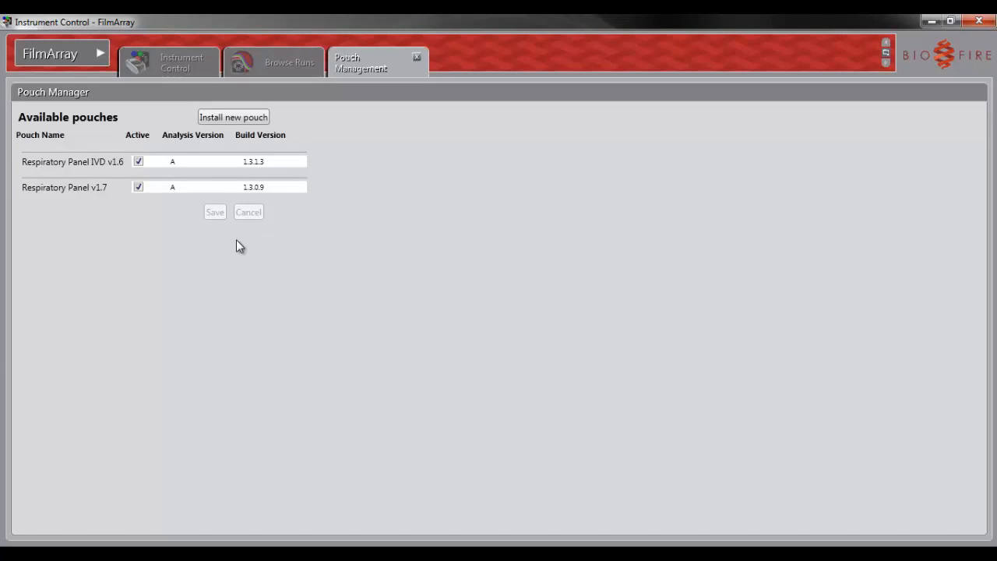
mouse_move(139, 187)
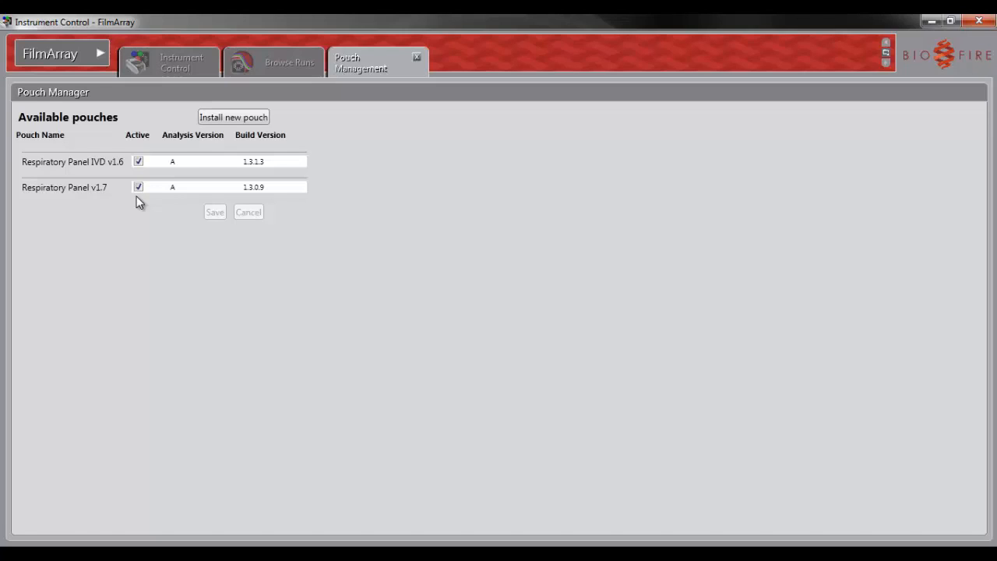
mouse_move(143, 172)
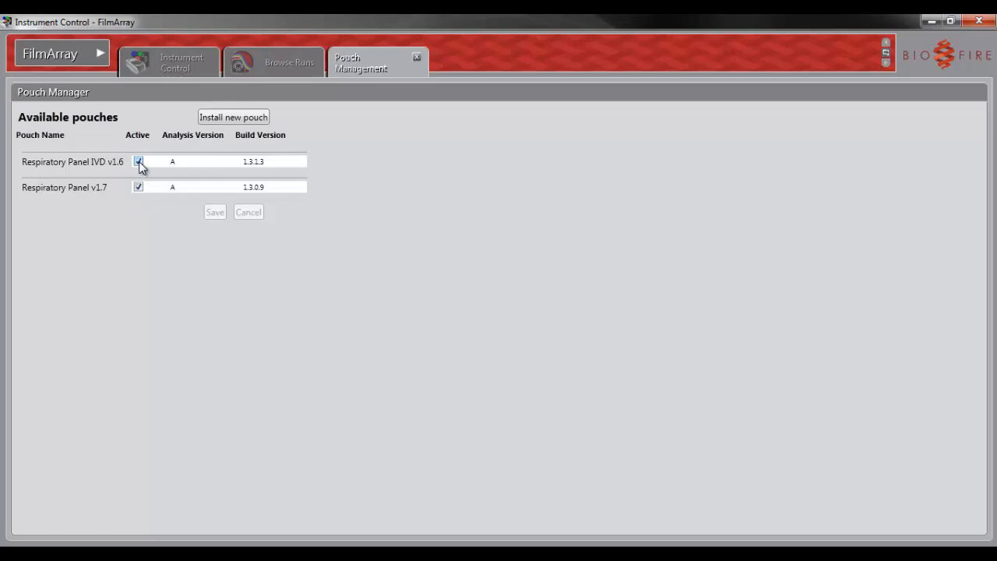
Step: Deactivate Respiratory Panel IVD v1.6 and save, leaving v1.7 the only active pouch
left_click(137, 160)
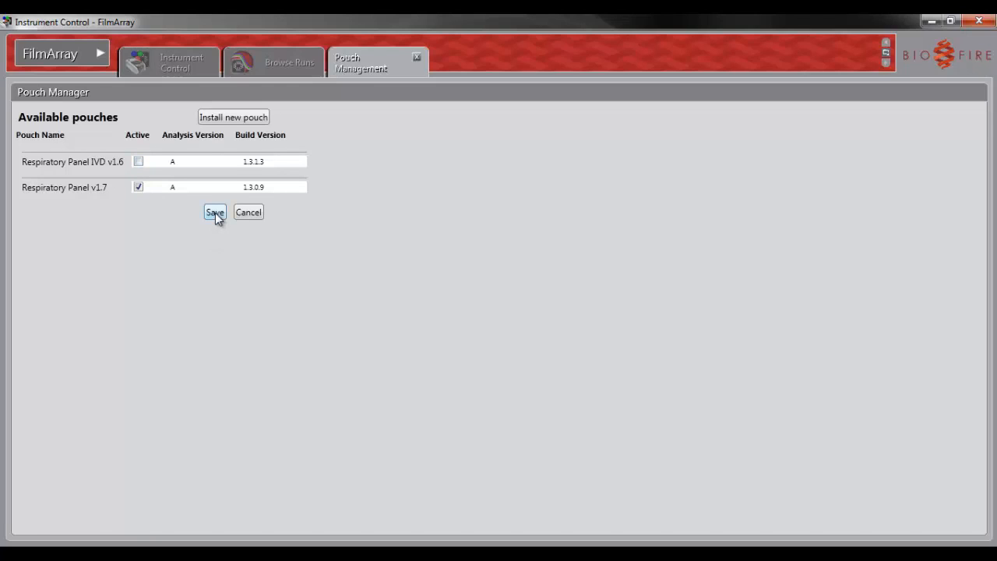
left_click(215, 212)
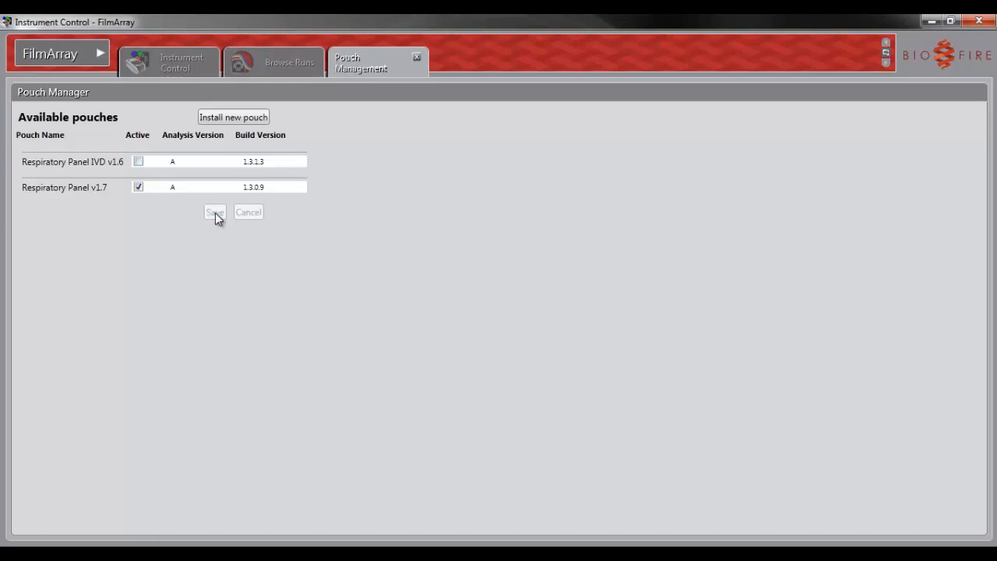